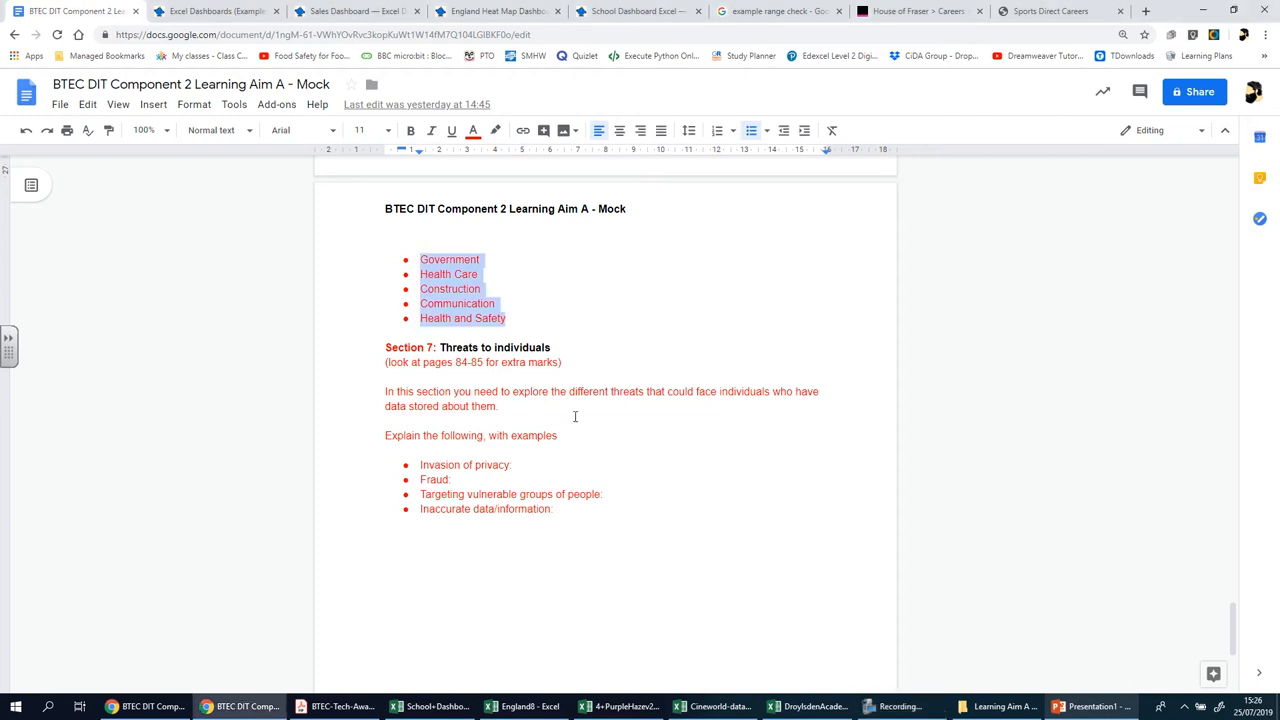
Review Section 7 'Threats to individuals', highlighting the word 'threats' and the four bullet points
double_click(628, 390)
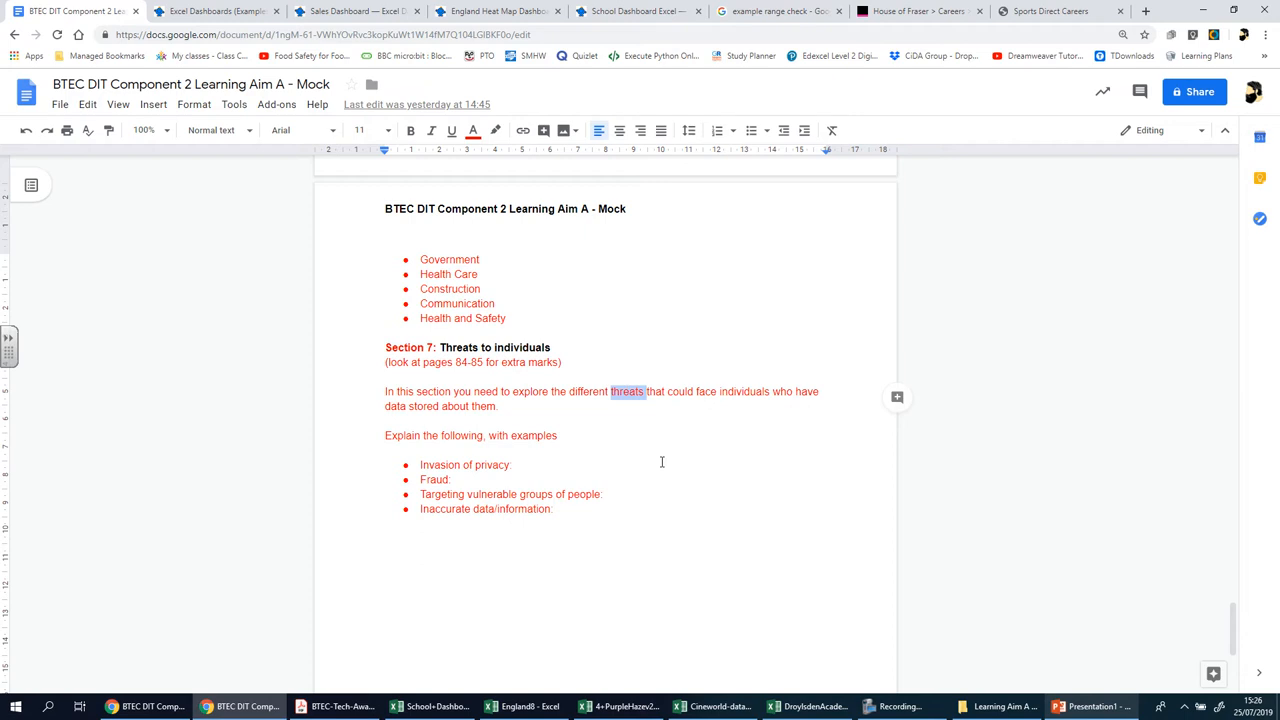
mouse_move(564, 464)
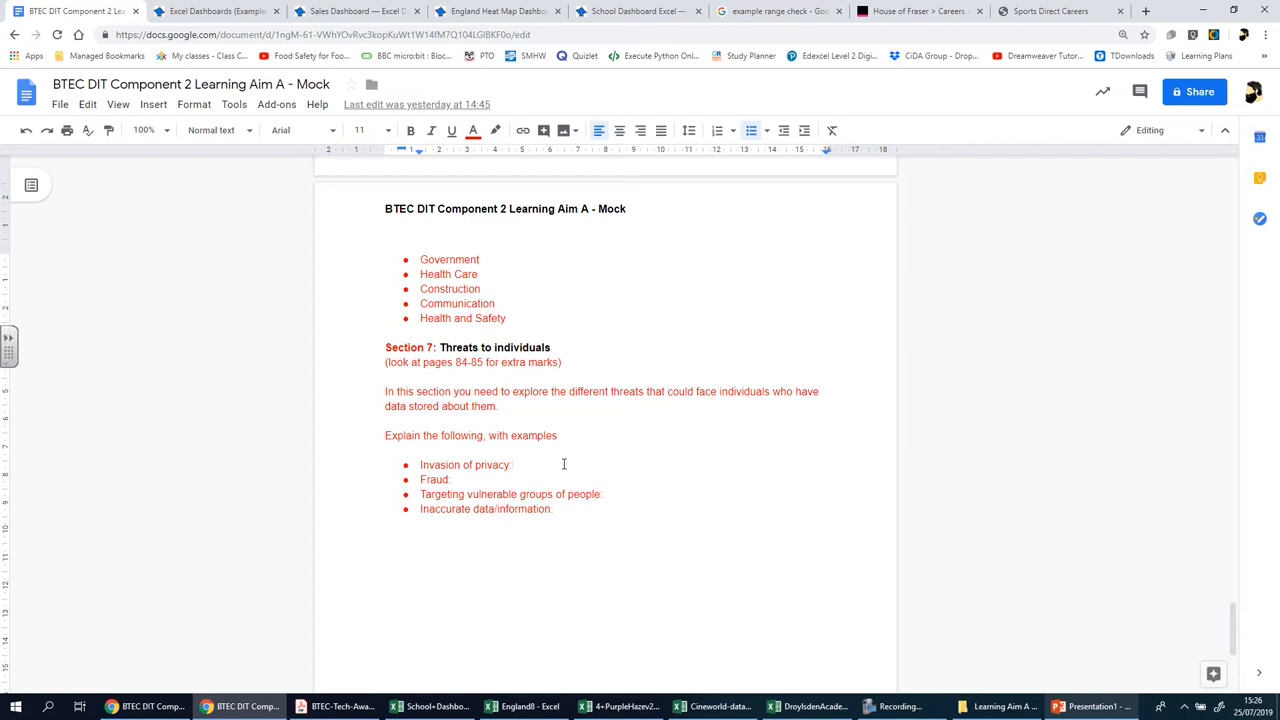
click(512, 464)
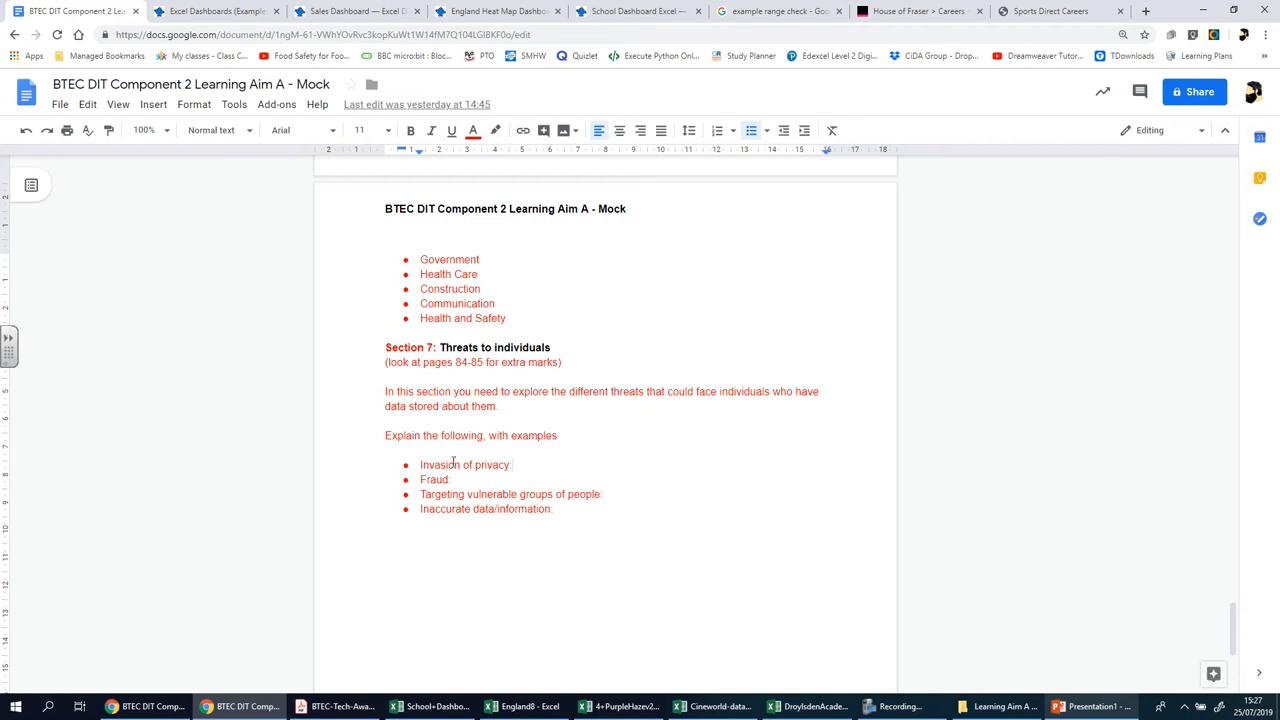
drag(420, 464, 556, 510)
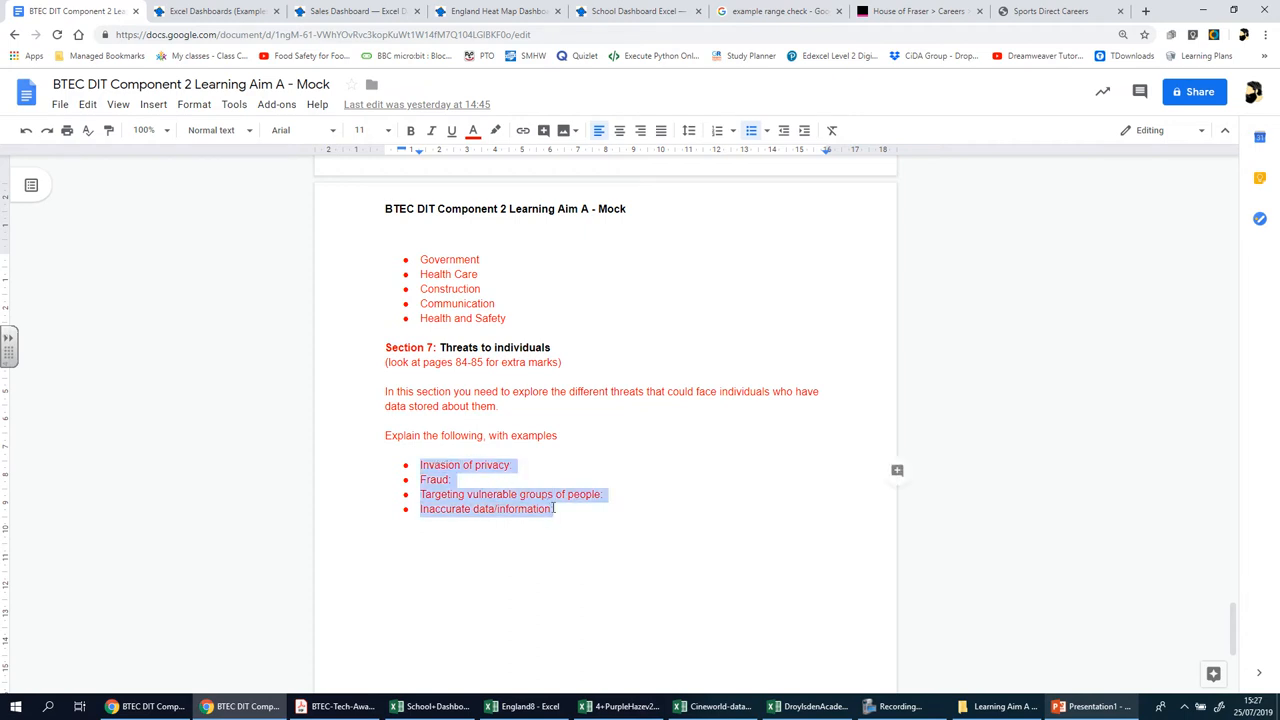
click(514, 464)
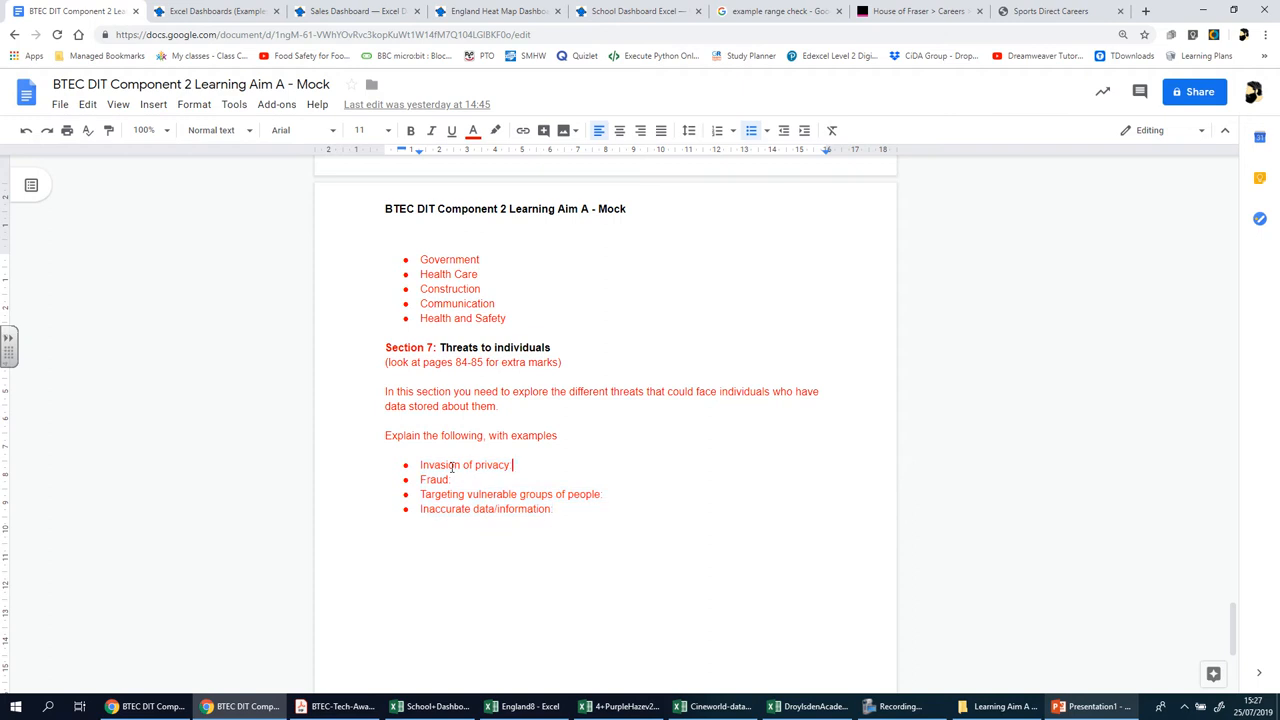
double_click(434, 480)
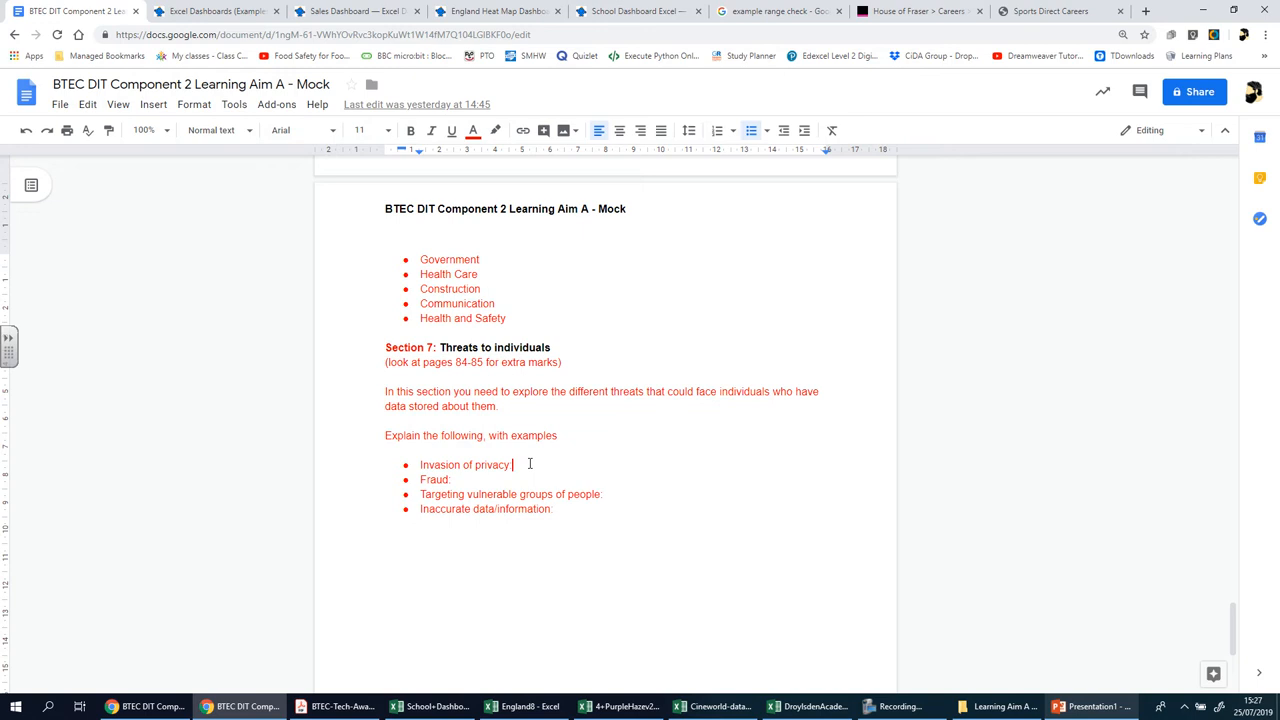
mouse_move(576, 448)
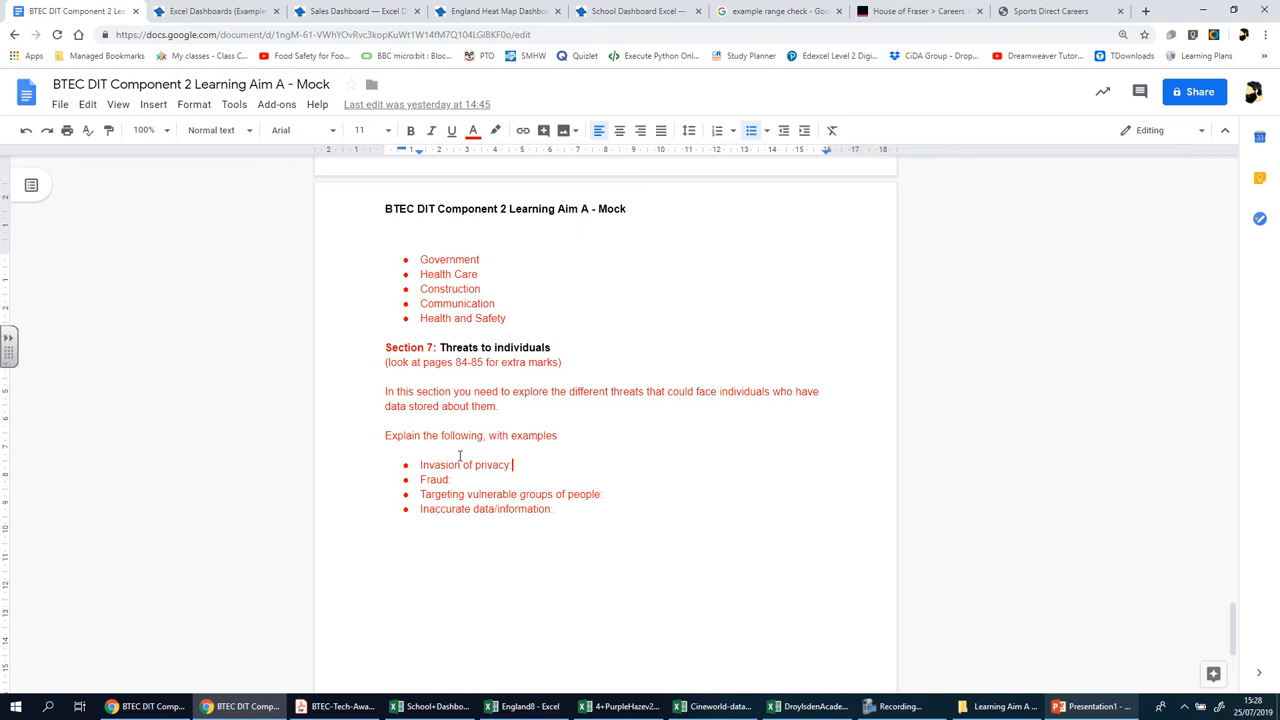
double_click(464, 464)
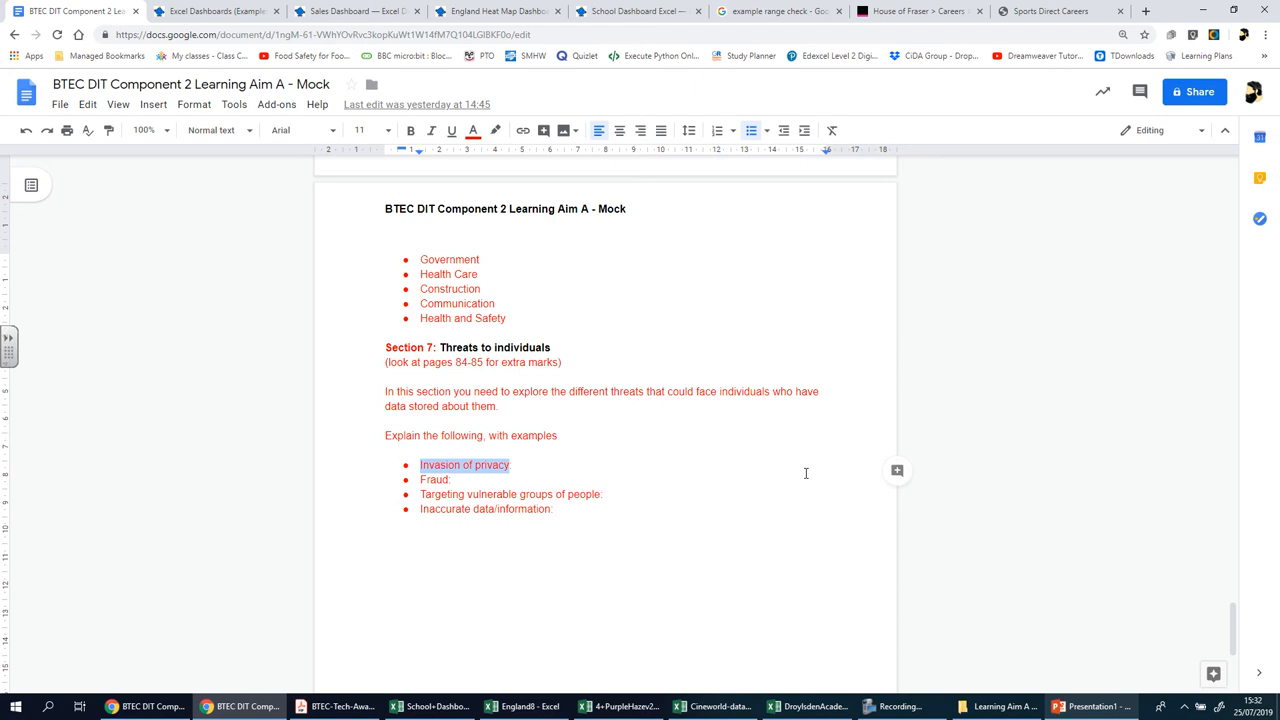
mouse_move(600, 456)
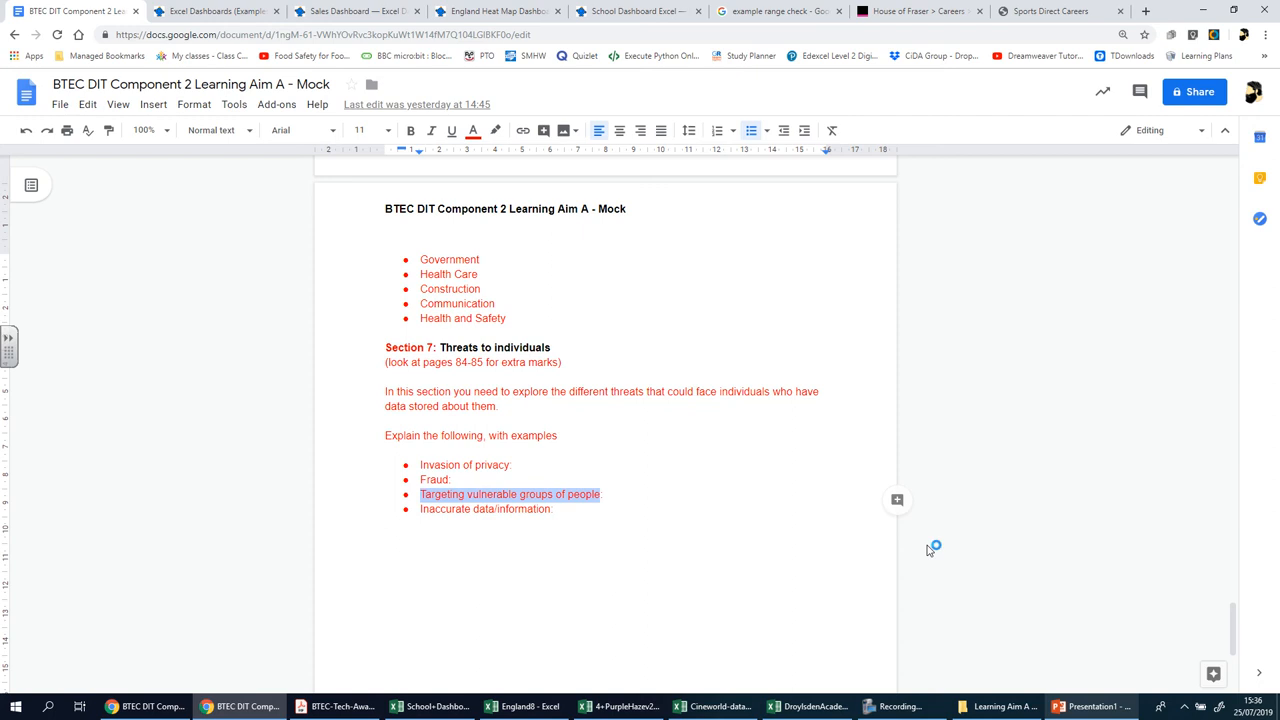
mouse_move(928, 550)
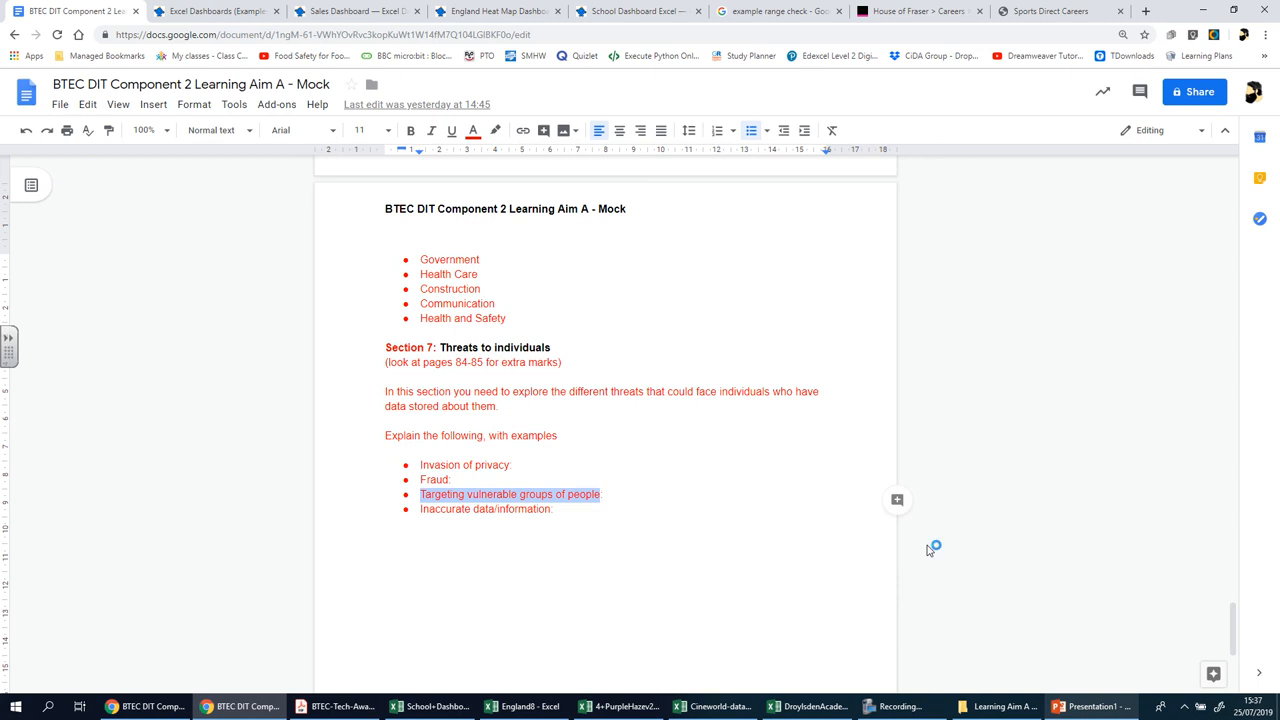
mouse_move(928, 550)
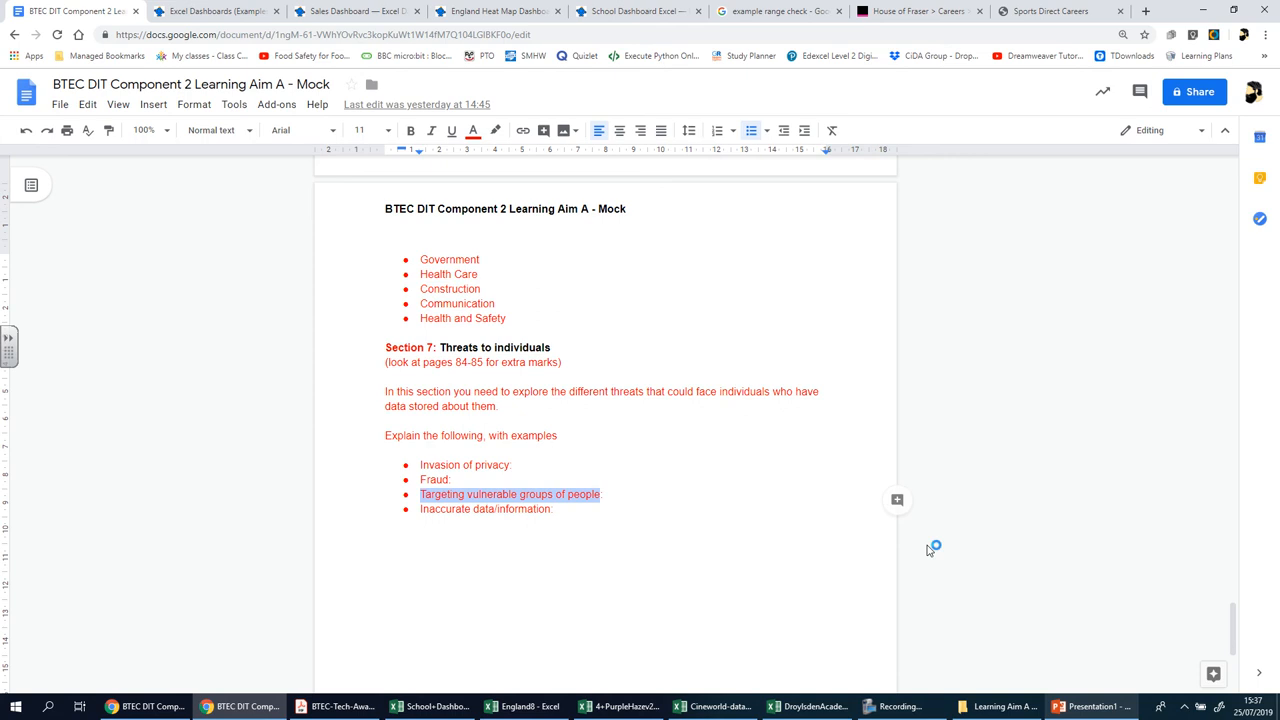
mouse_move(928, 550)
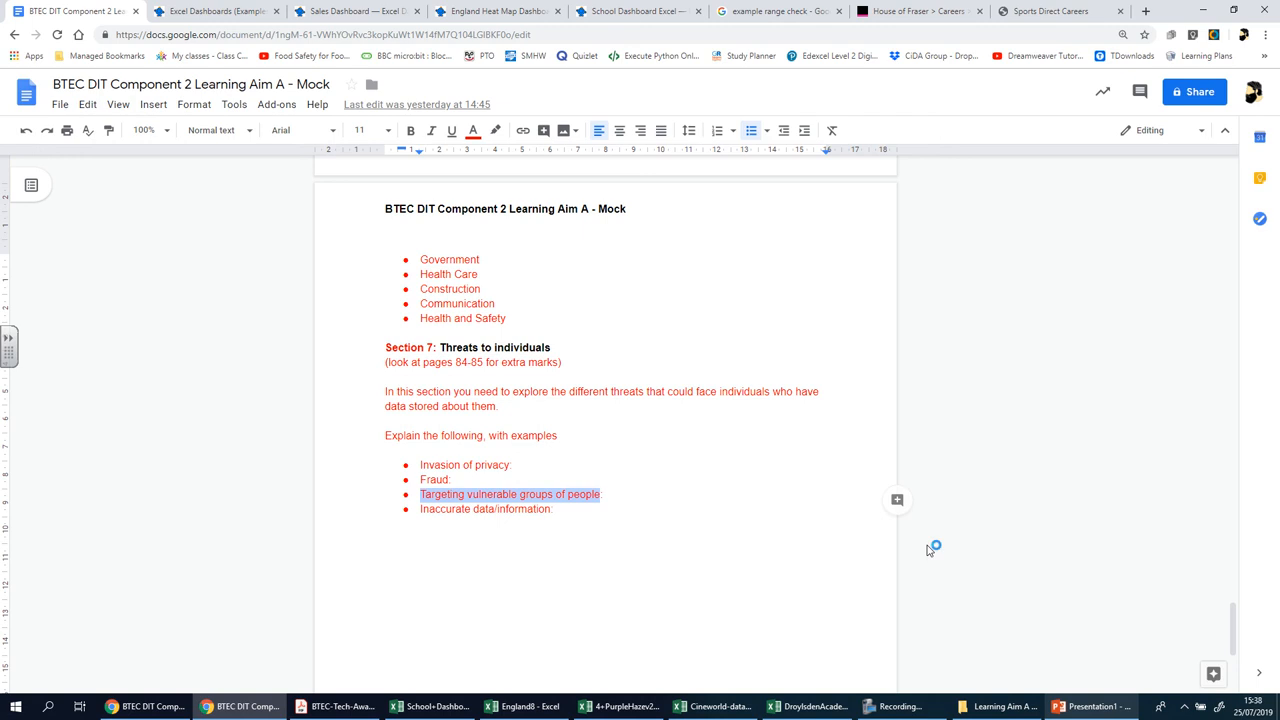
mouse_move(930, 548)
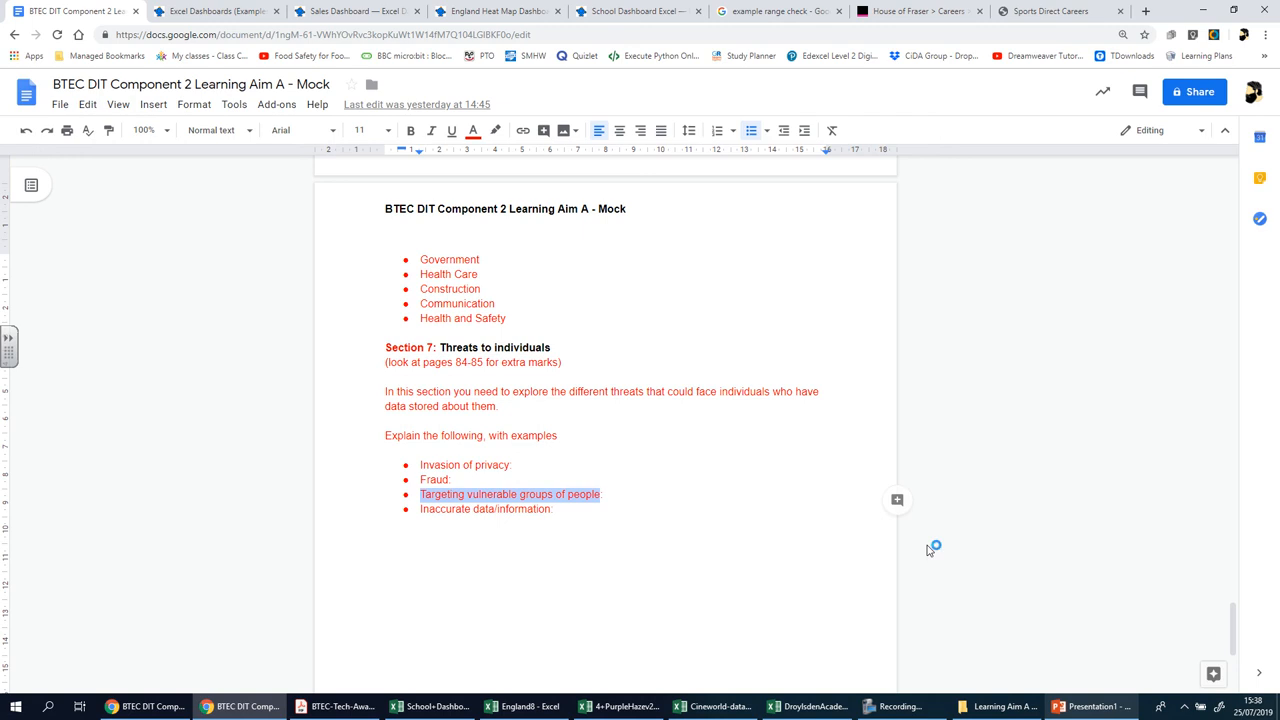
mouse_move(928, 550)
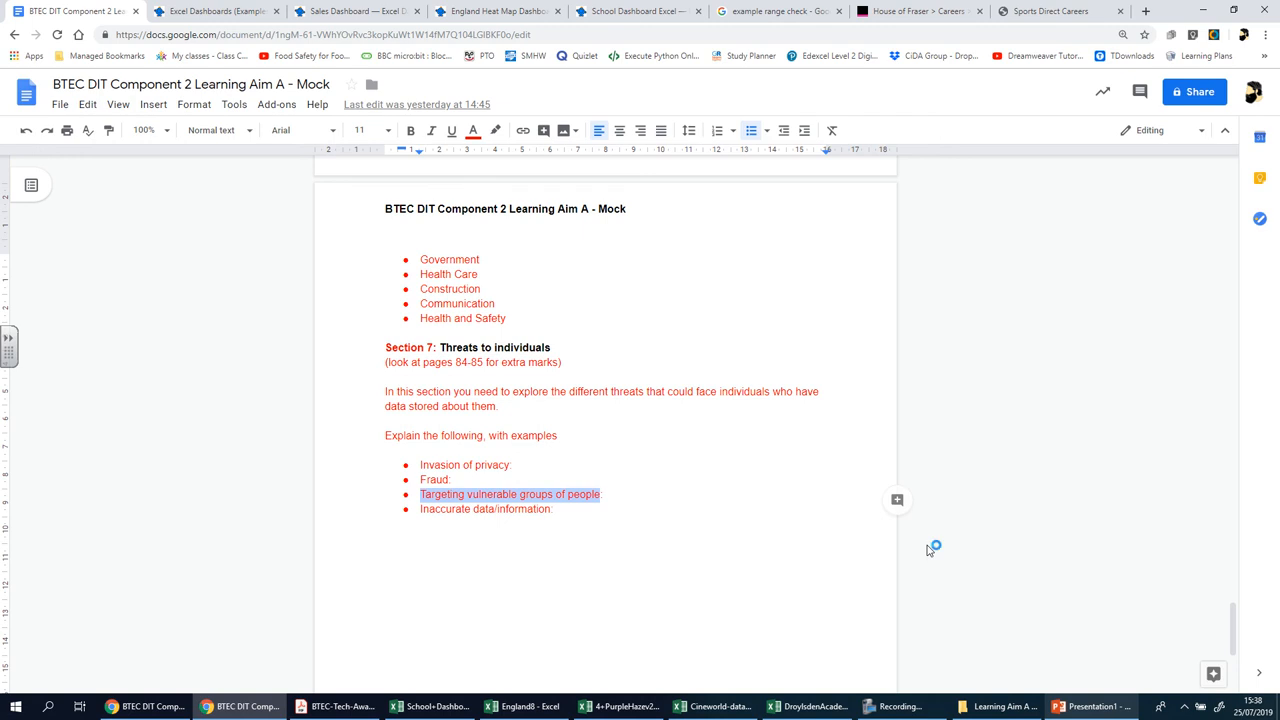
mouse_move(928, 550)
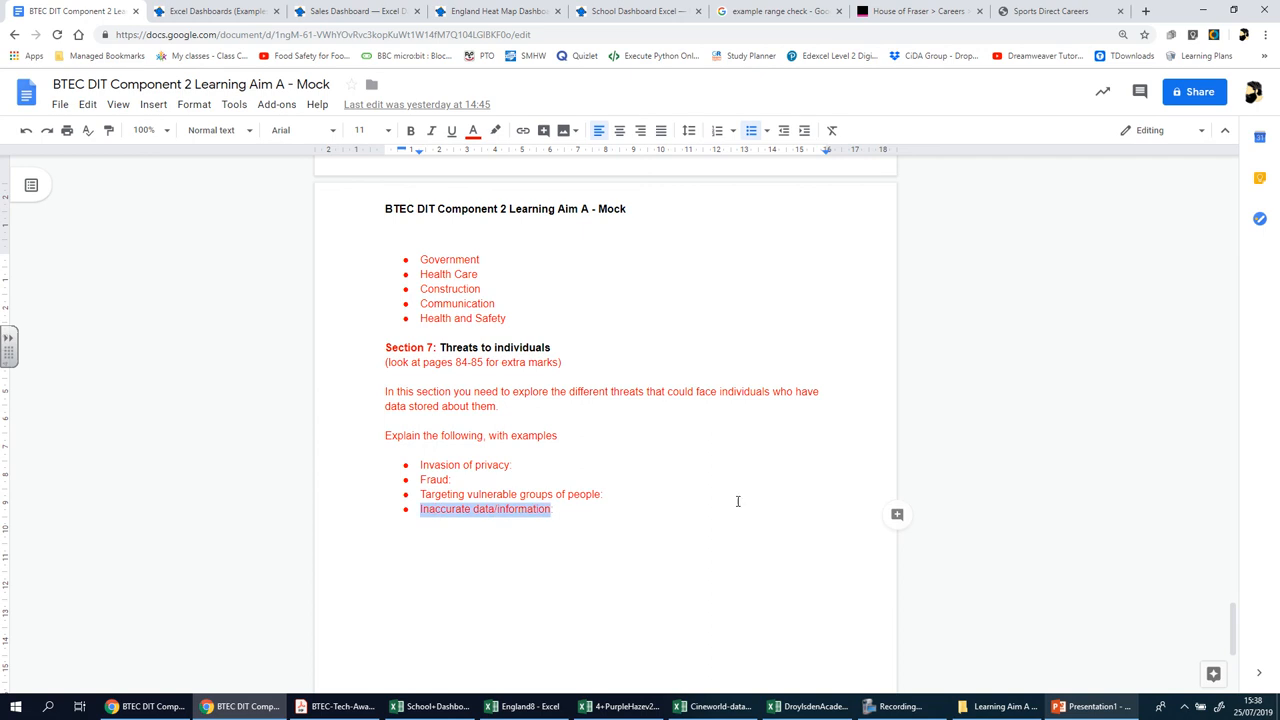
mouse_move(820, 486)
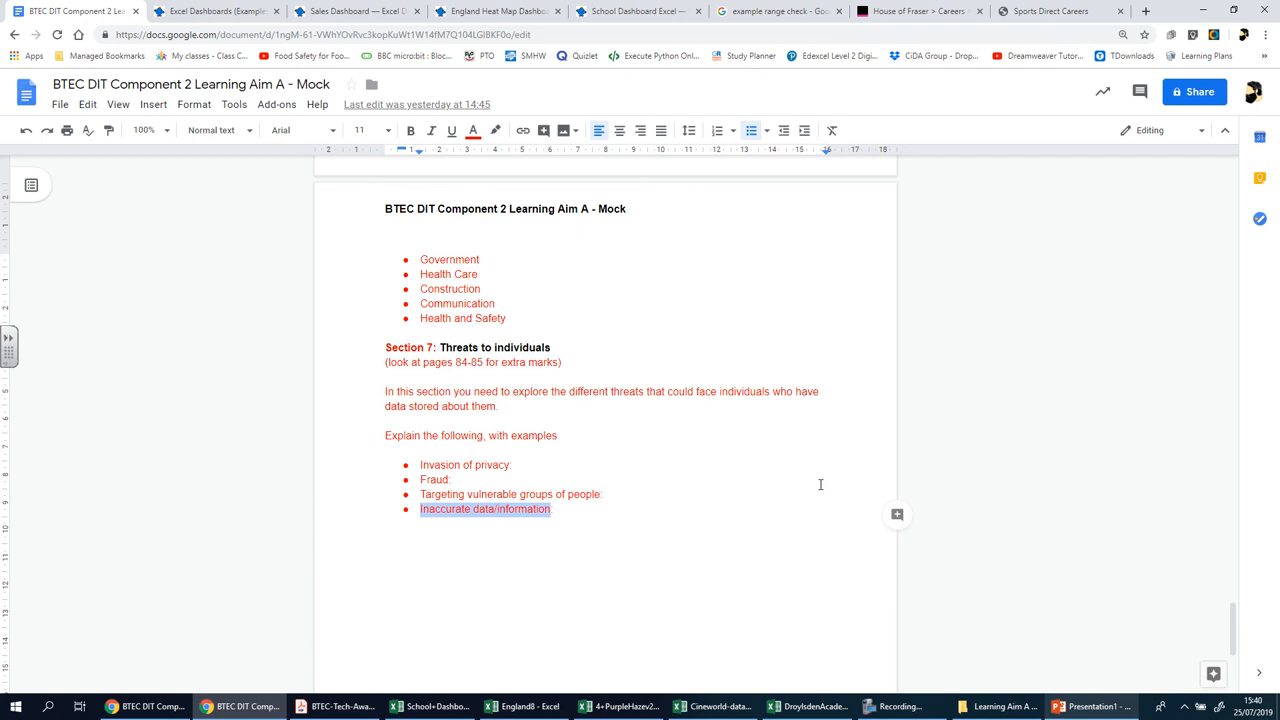
mouse_move(834, 344)
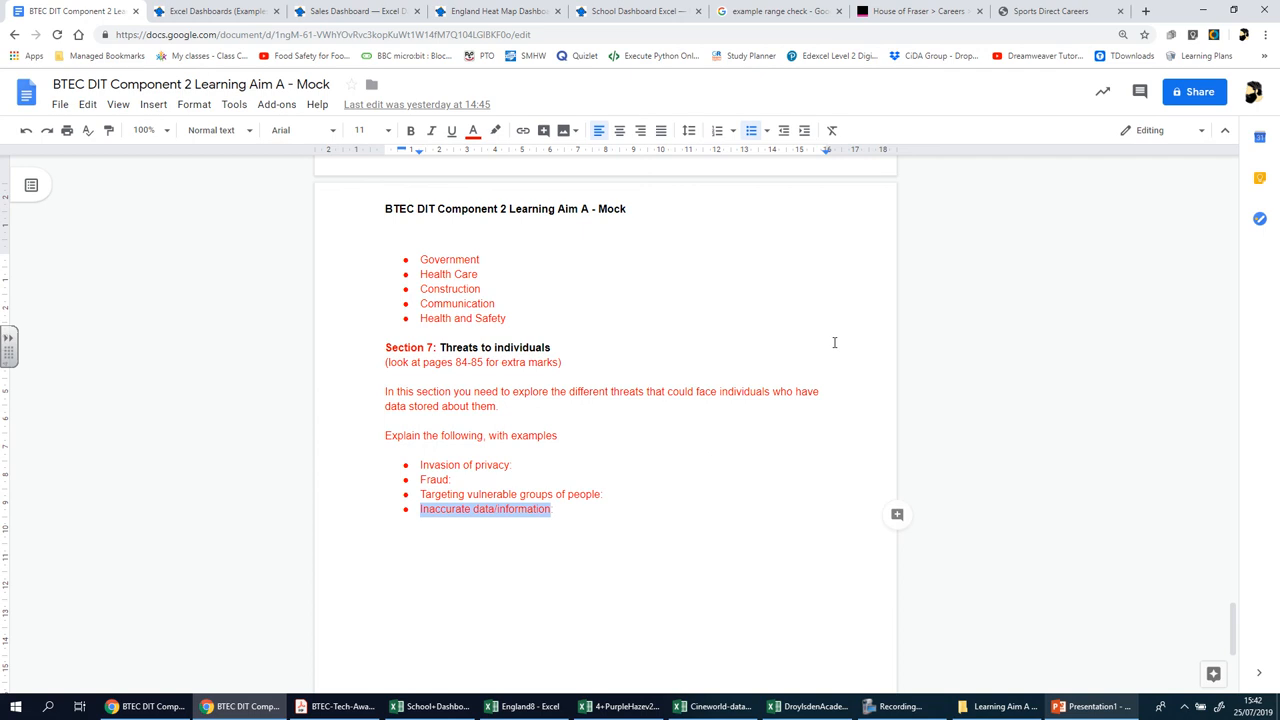
mouse_move(608, 584)
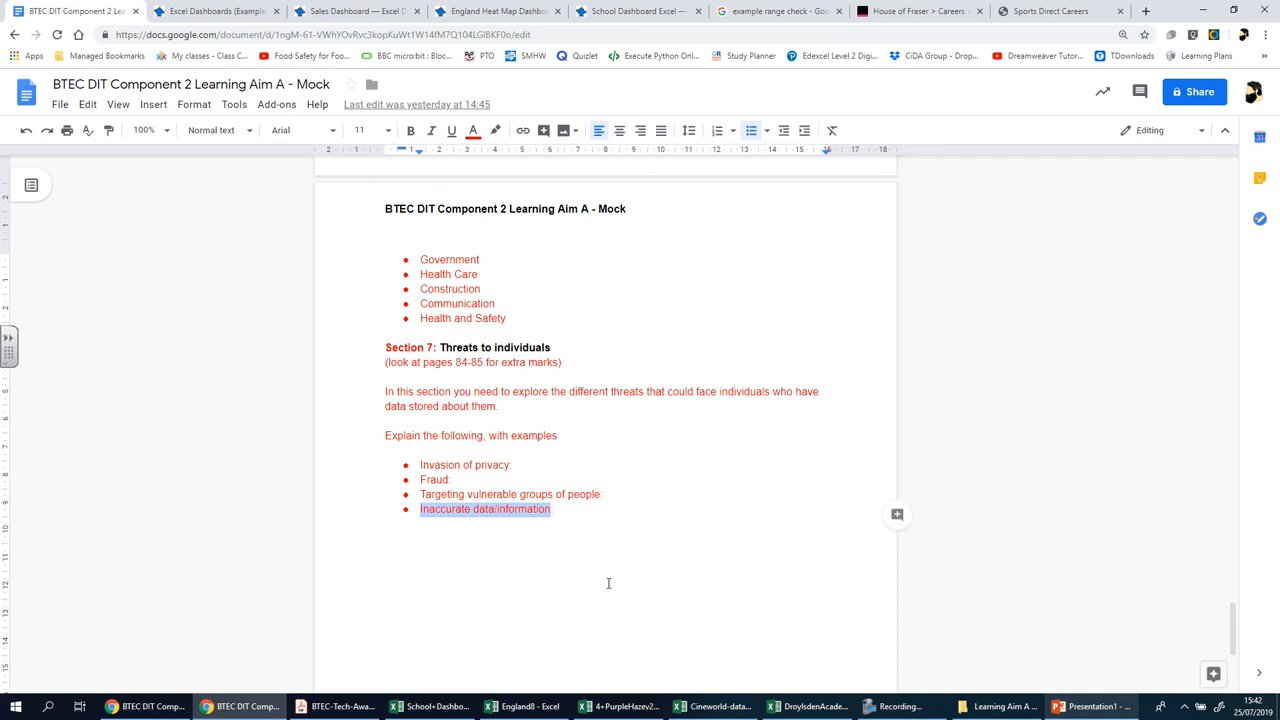
mouse_move(440, 466)
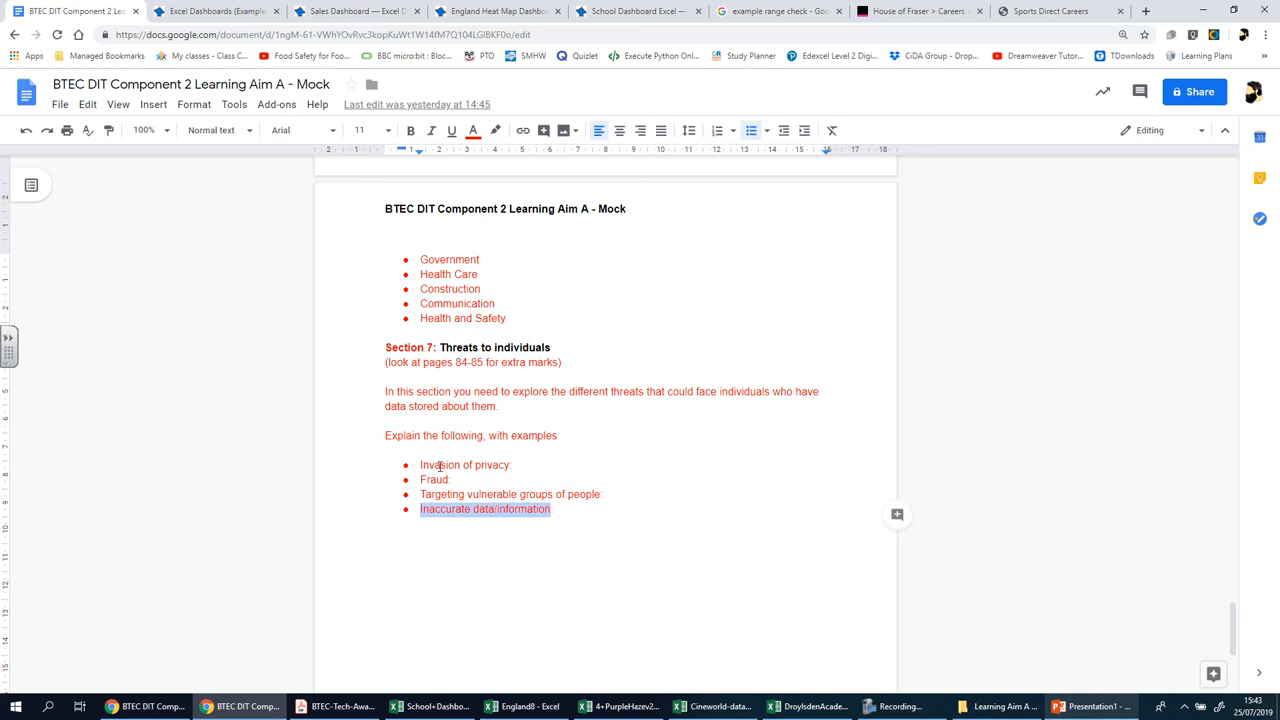